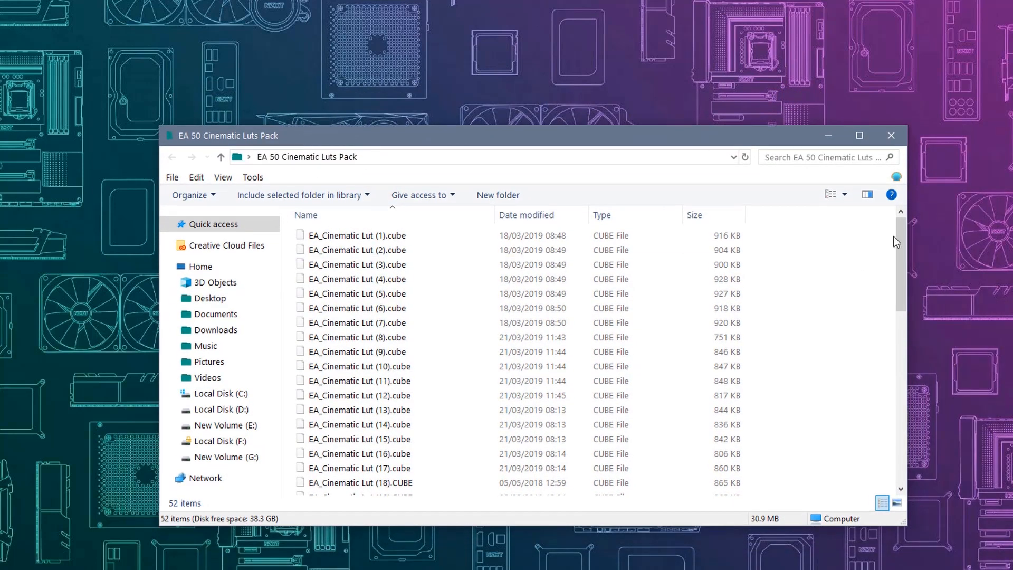
- Scroll through the 52 .cube LUT files in the EA 50 Cinematic Luts Pack folder
scroll("down", 3)
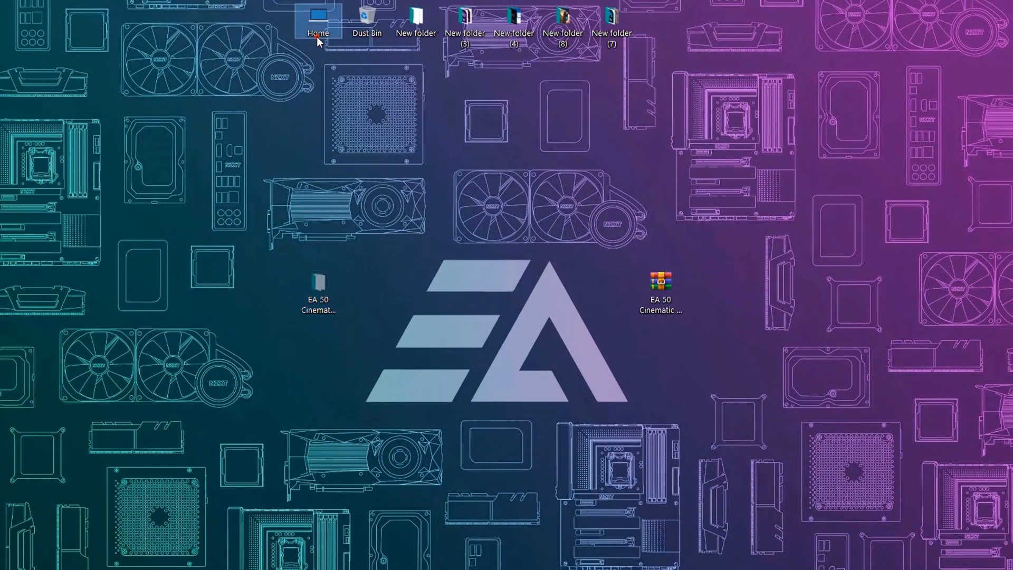
- Browse C: > Program Files > Adobe > Premiere Pro CC 2019 > Lumetri > LUTs > Creative
double_click(317, 19)
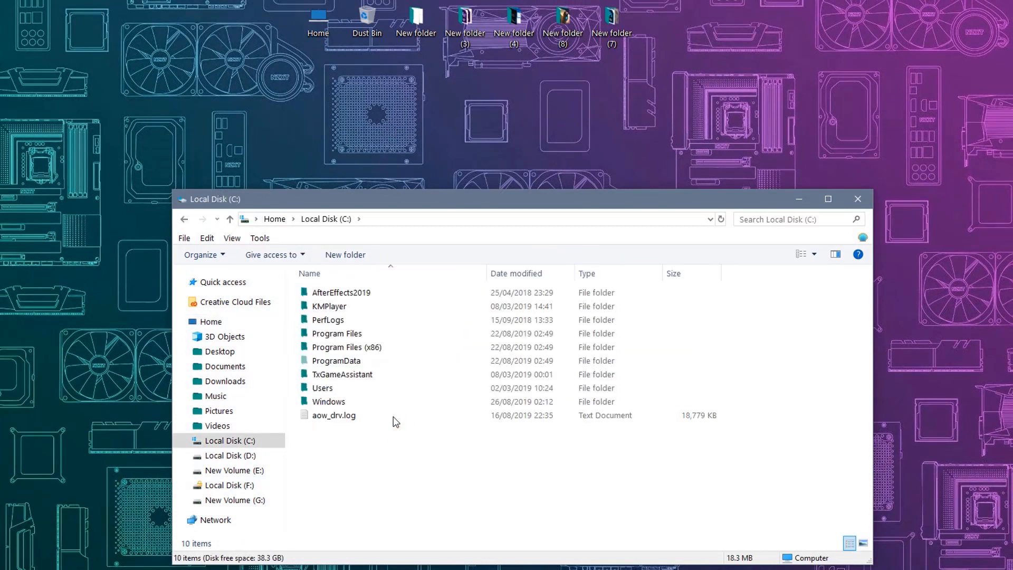
double_click(337, 333)
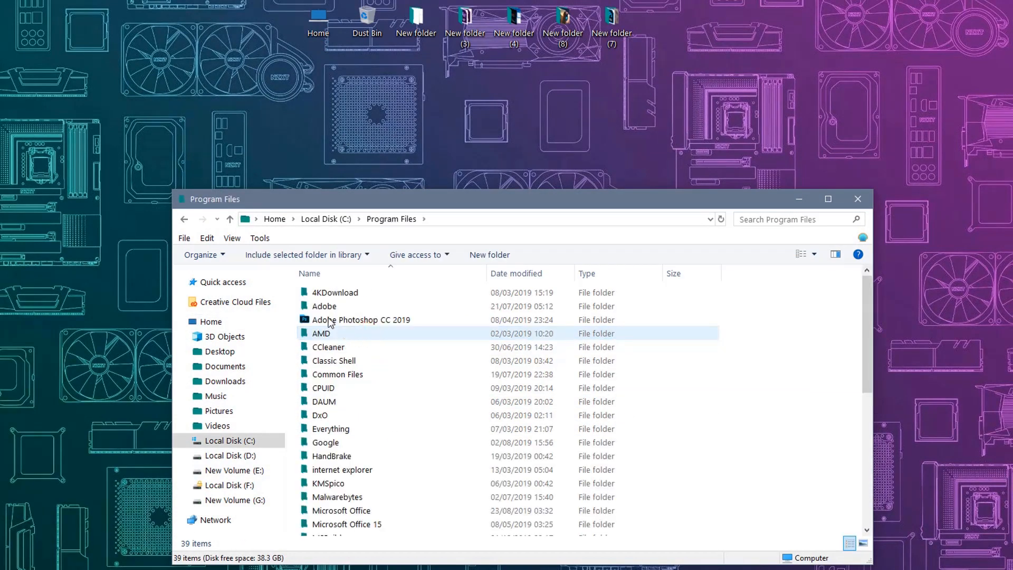
double_click(324, 305)
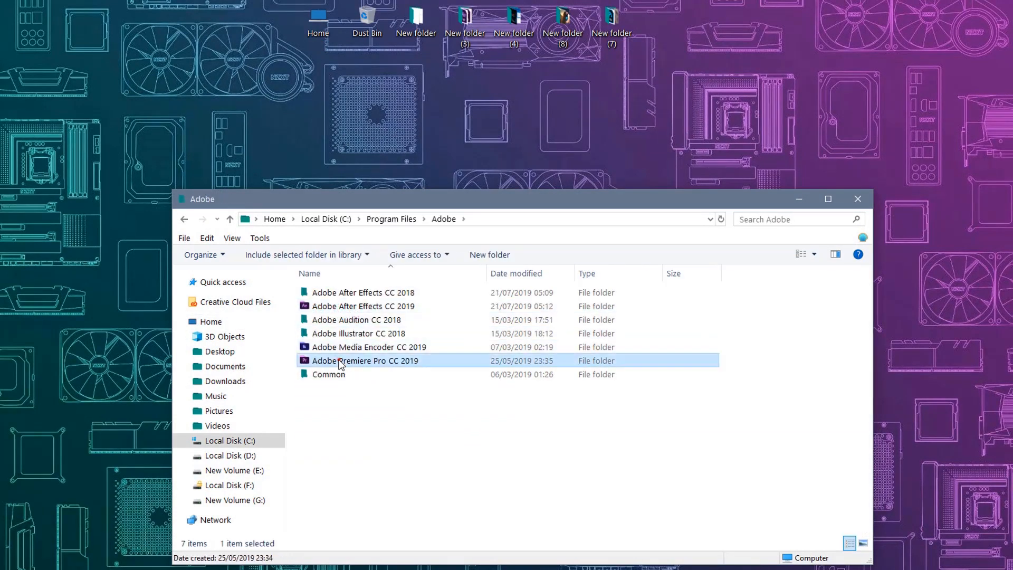
double_click(365, 360)
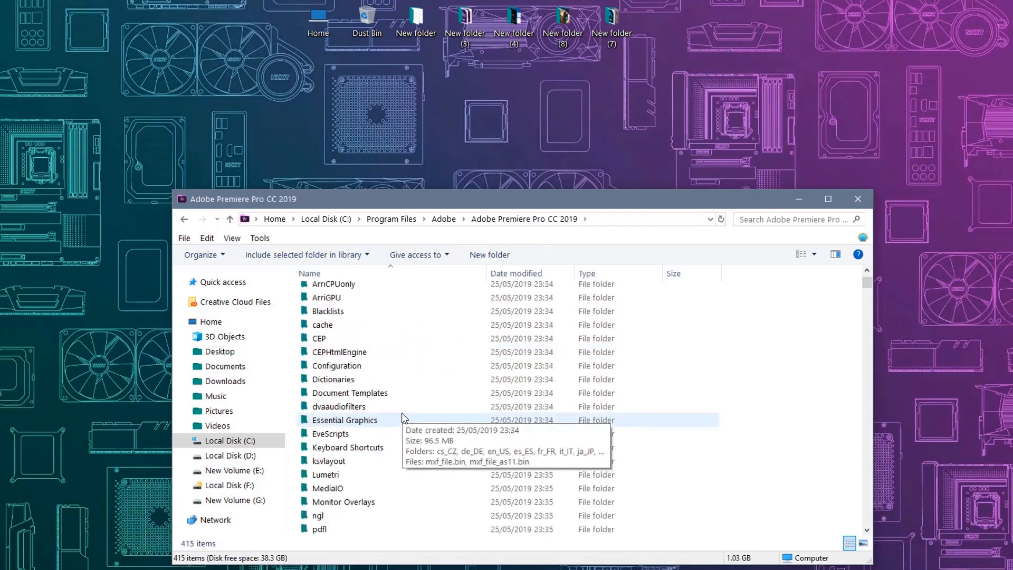
double_click(326, 475)
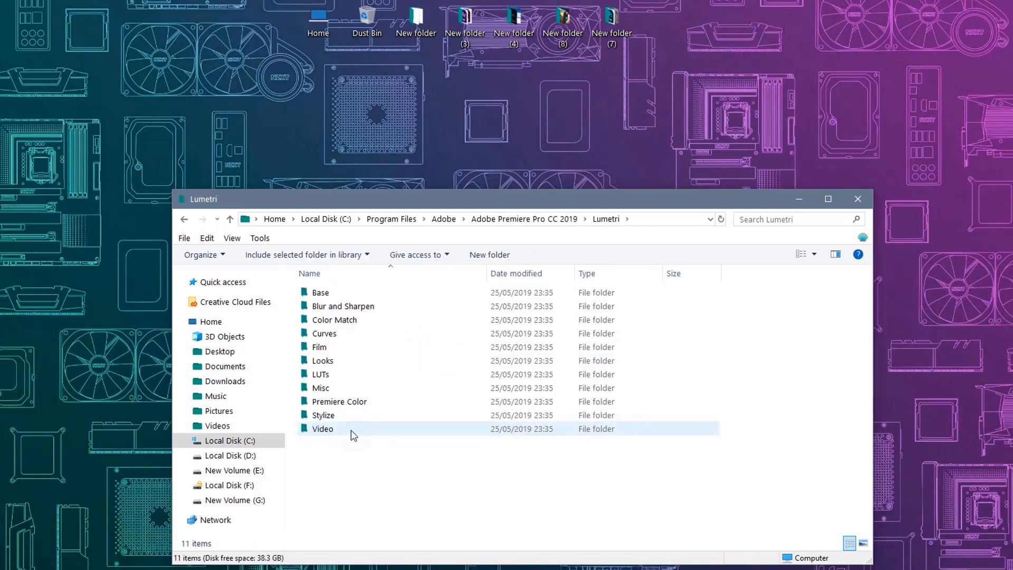
double_click(320, 374)
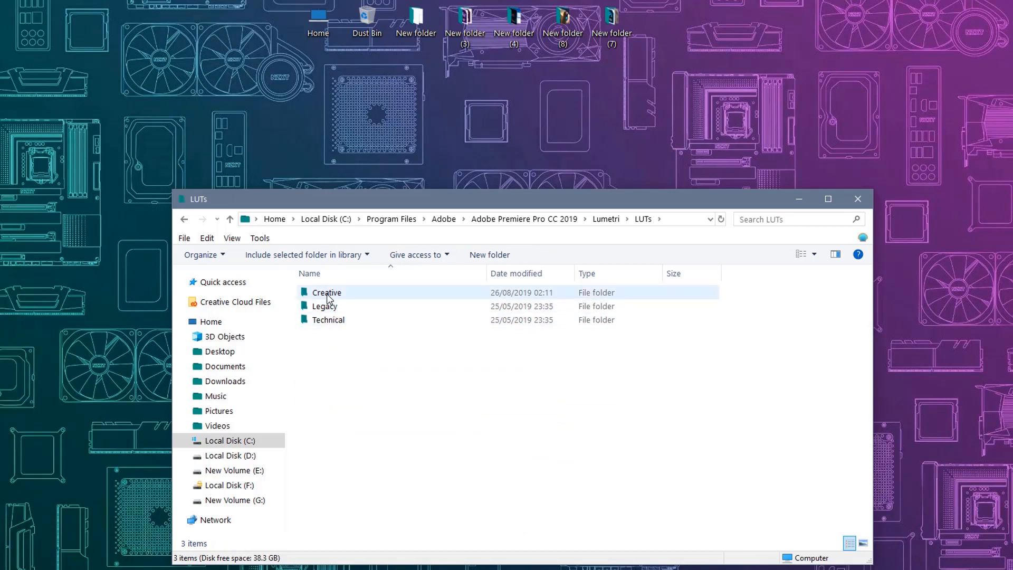
double_click(326, 292)
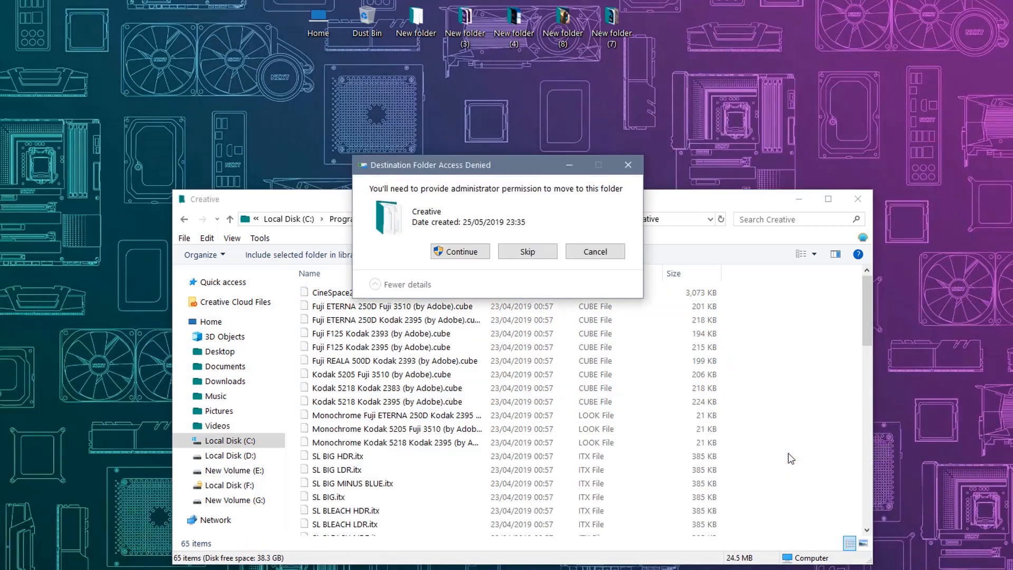
- Grant administrator permission so the LUT files move into the Creative folder
left_click(460, 251)
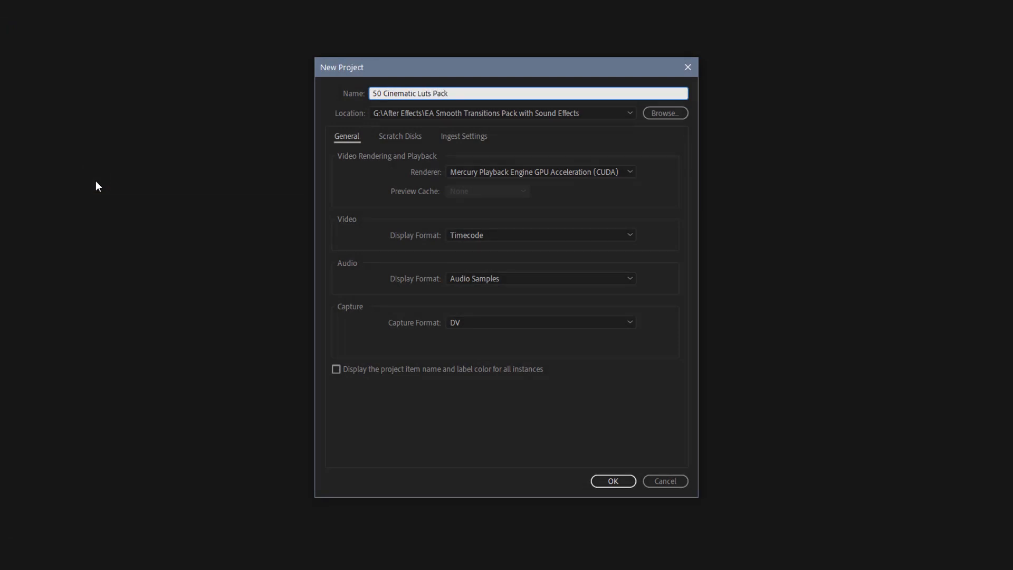
- Confirm the new 50 Cinematic Luts Pack project and close the stock footage folder
left_click(612, 481)
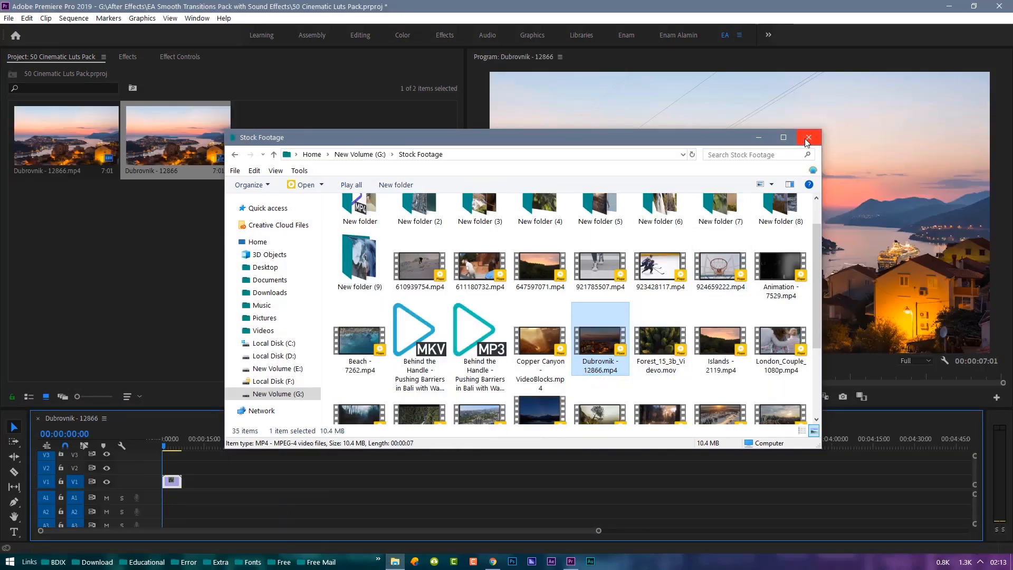
left_click(273, 25)
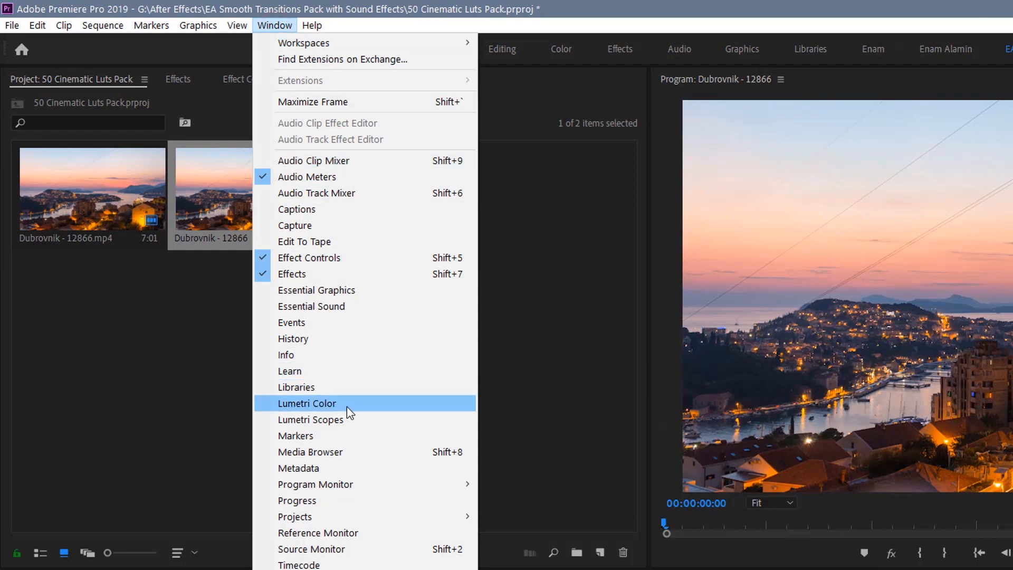
- Open Lumetri Color and scroll the Creative Look list to the EA_Cinematic Lut presets
left_click(307, 403)
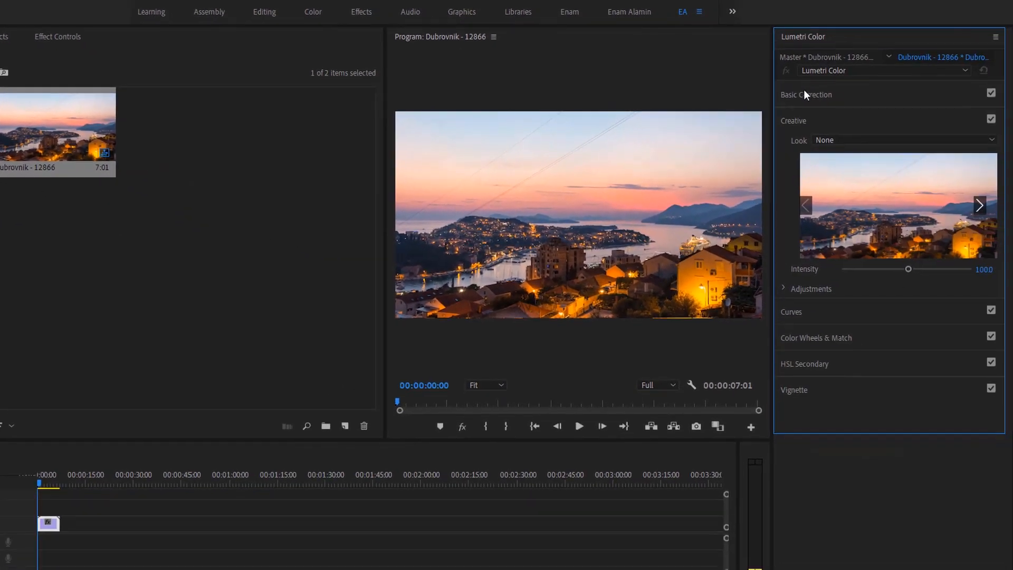
left_click(794, 121)
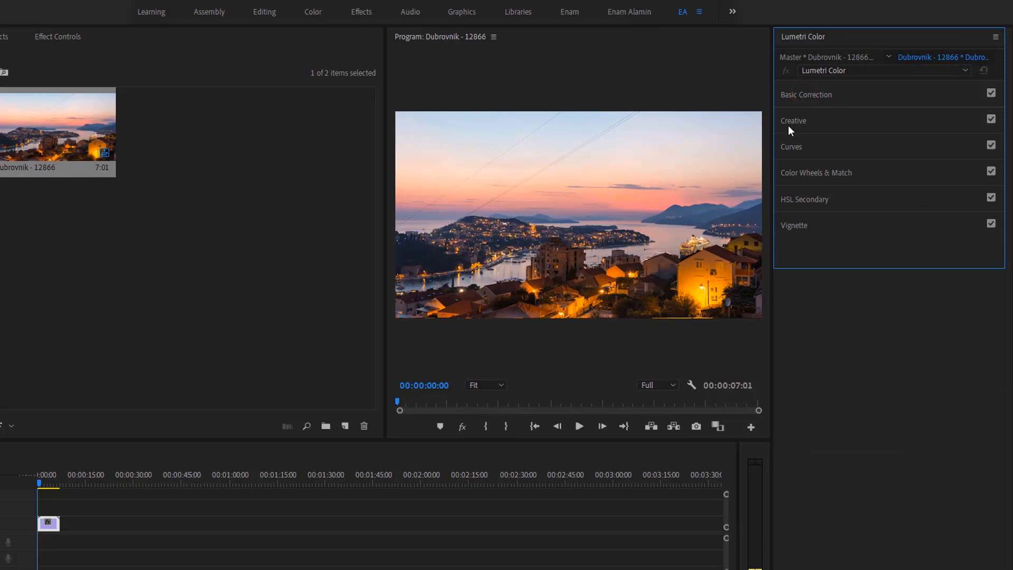
left_click(792, 121)
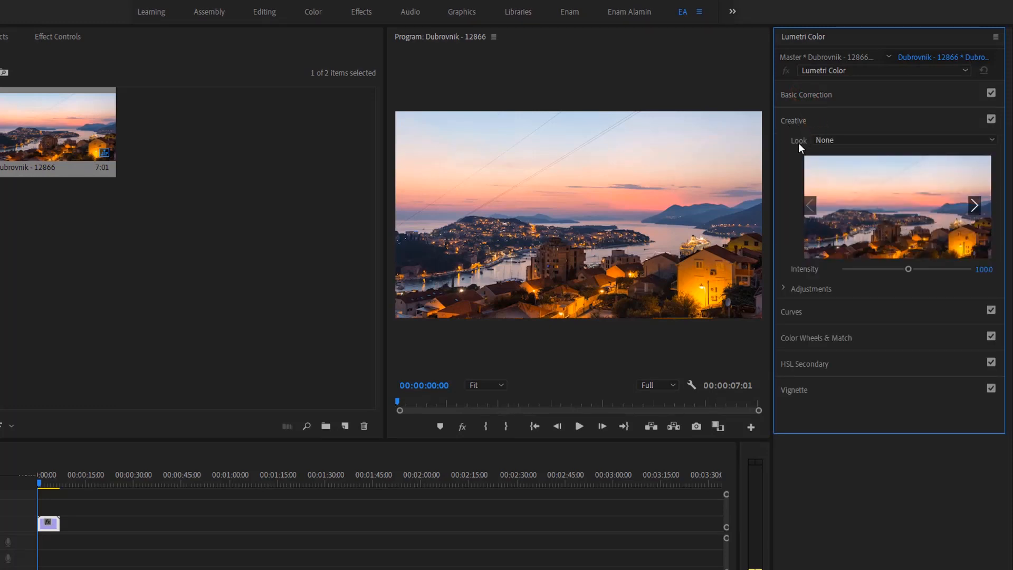
left_click(903, 140)
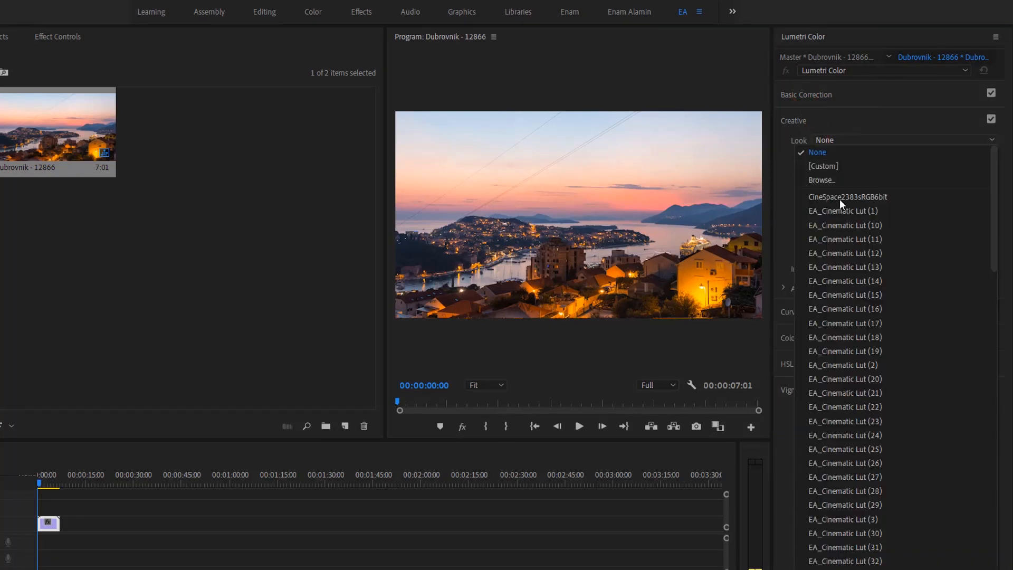
scroll("down", 3)
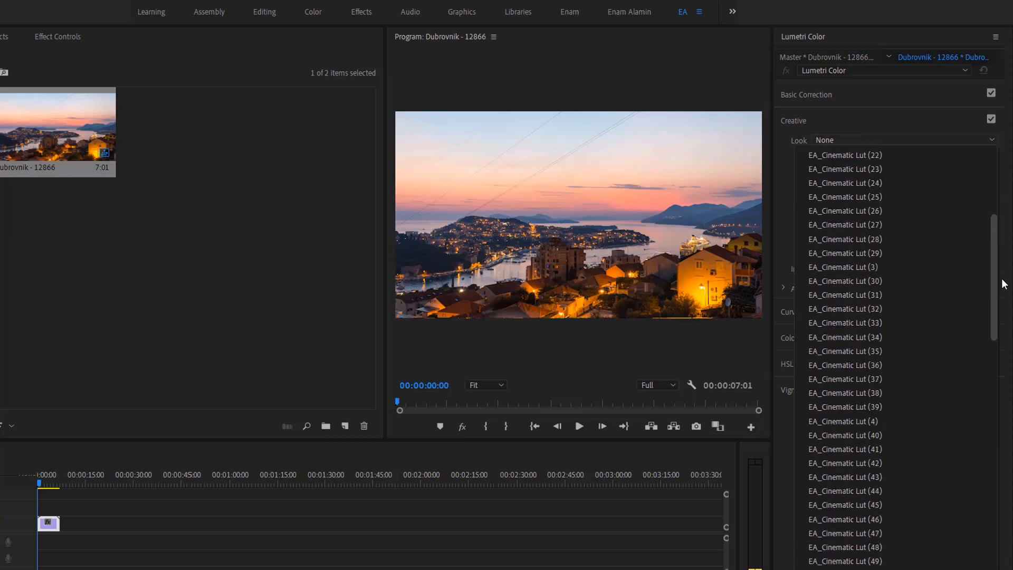
scroll("down", 3)
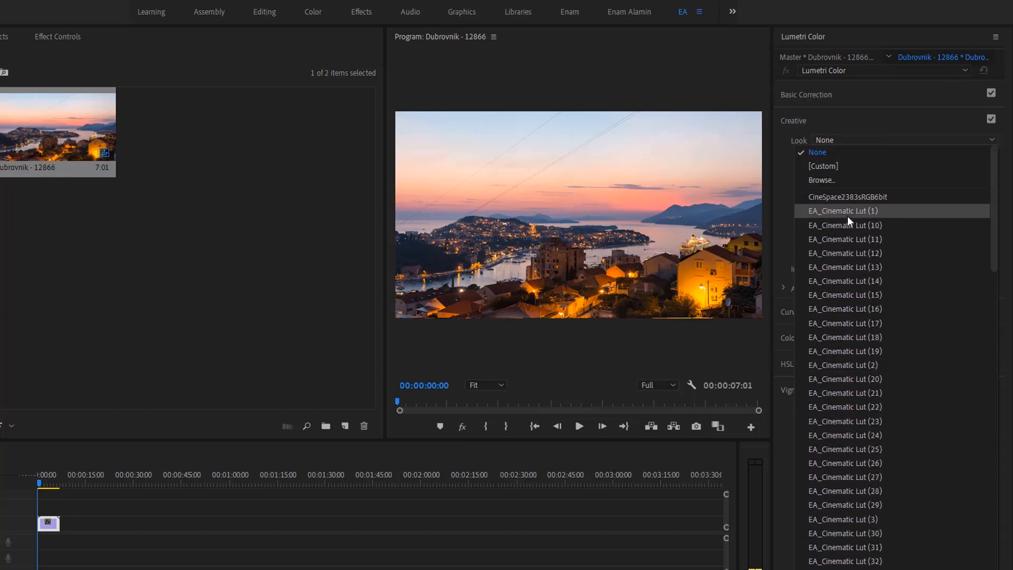
- Apply EA_Cinematic Lut (1) at about 69 intensity and play the Dubrovnik clip
left_click(843, 210)
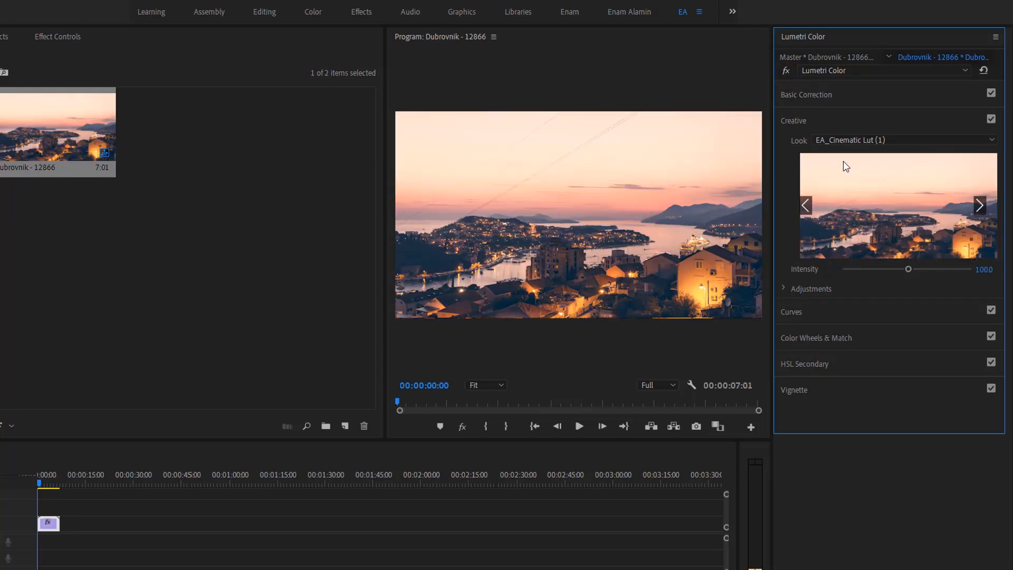
left_click_drag(907, 269, 881, 268)
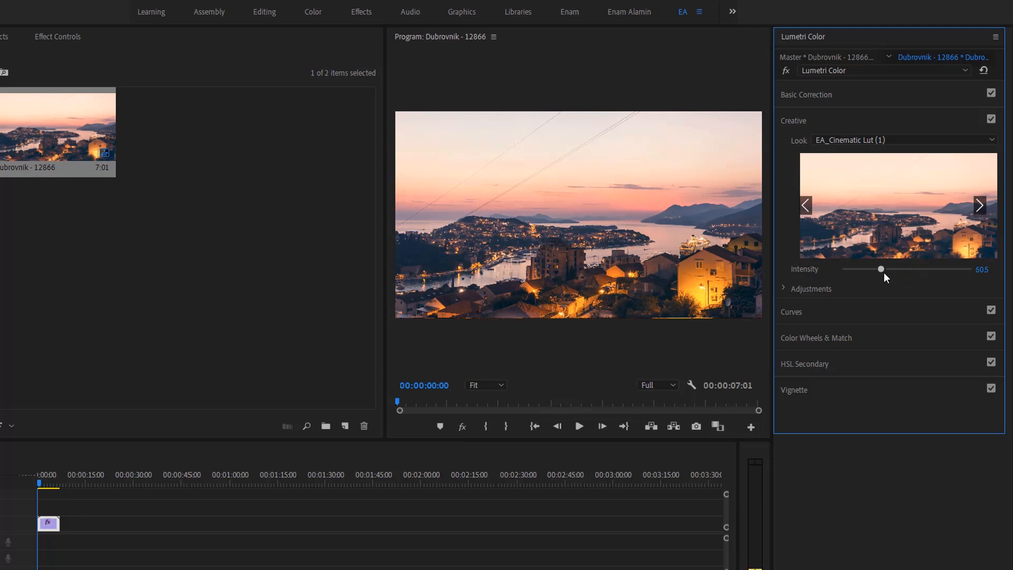
left_click_drag(880, 268, 887, 269)
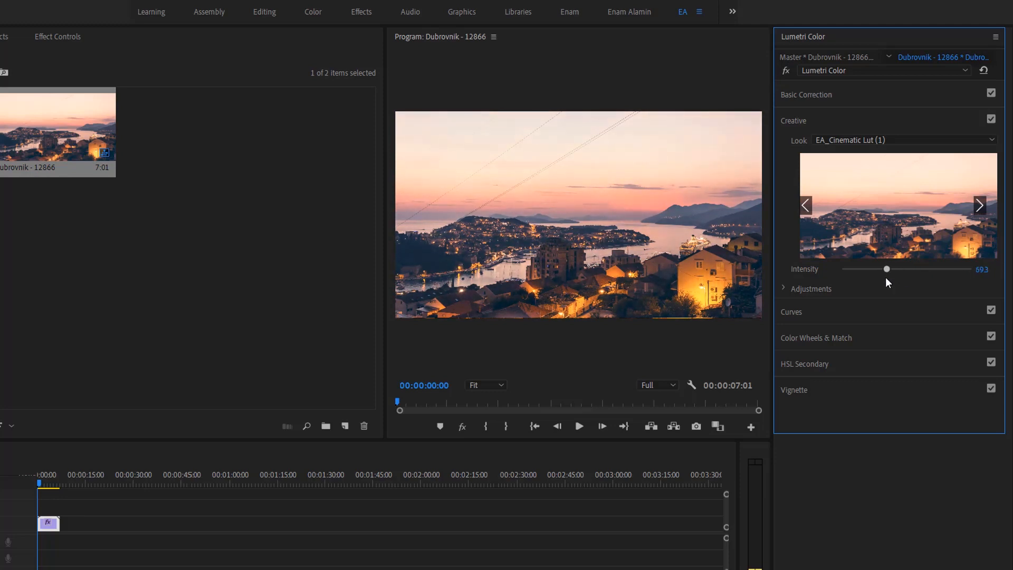
left_click(578, 426)
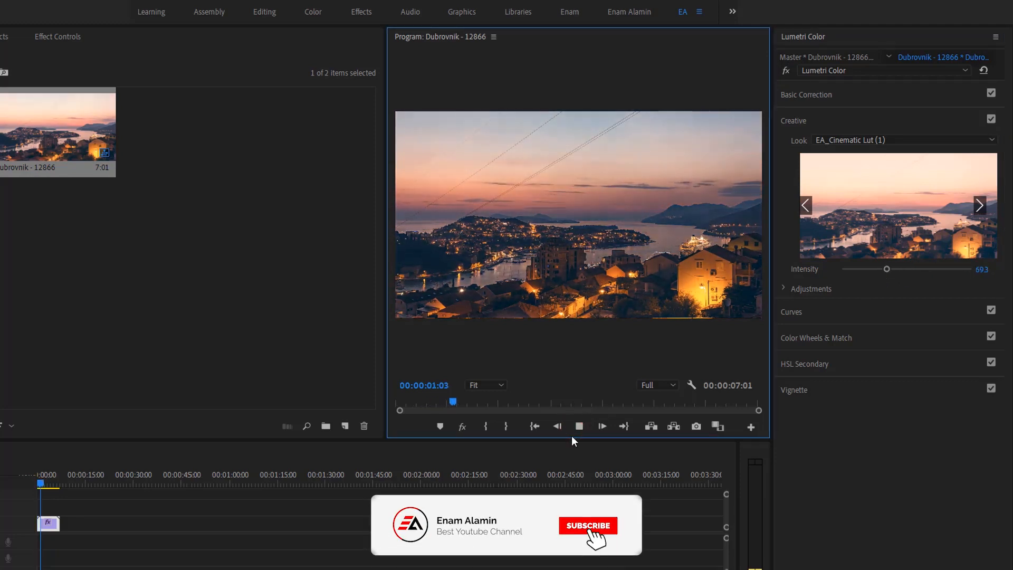